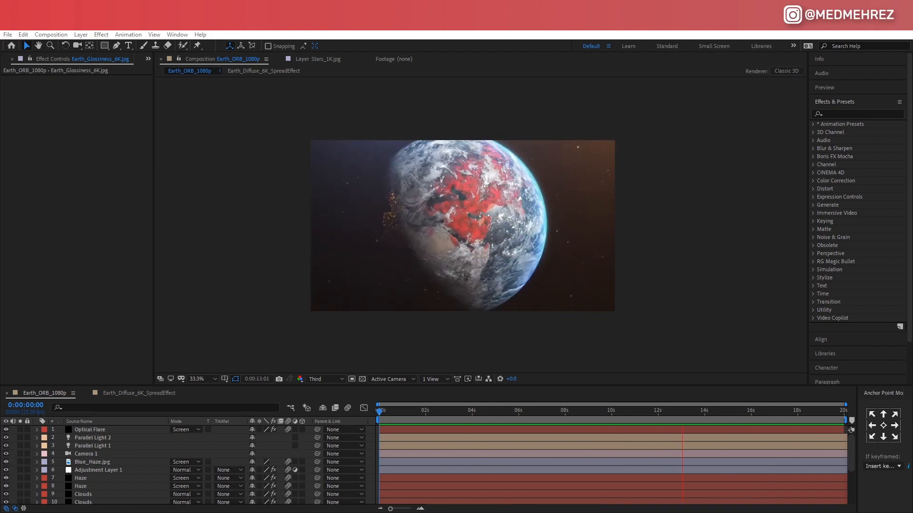
- Bring up the Video Copilot Ultra 3D Earth tutorial and select the Earth_Diffuse_6K.jpg layer
text(videocopilot)
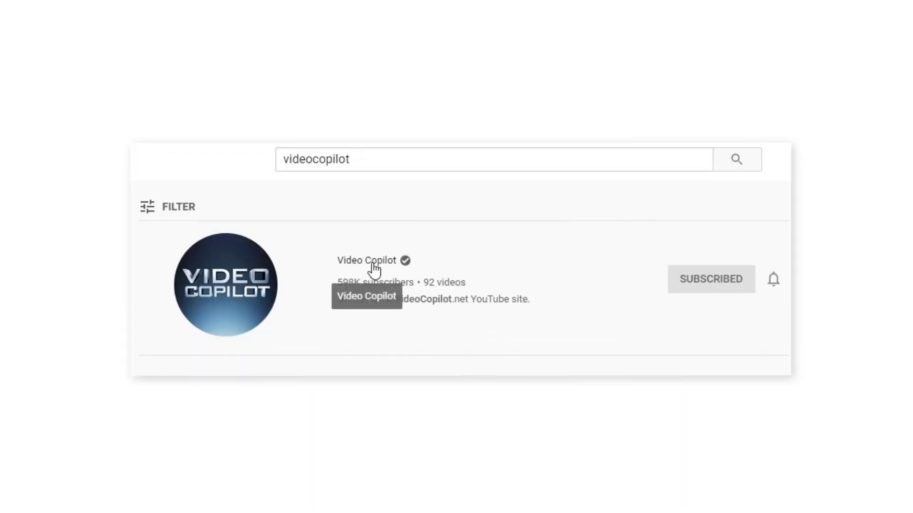
click(367, 261)
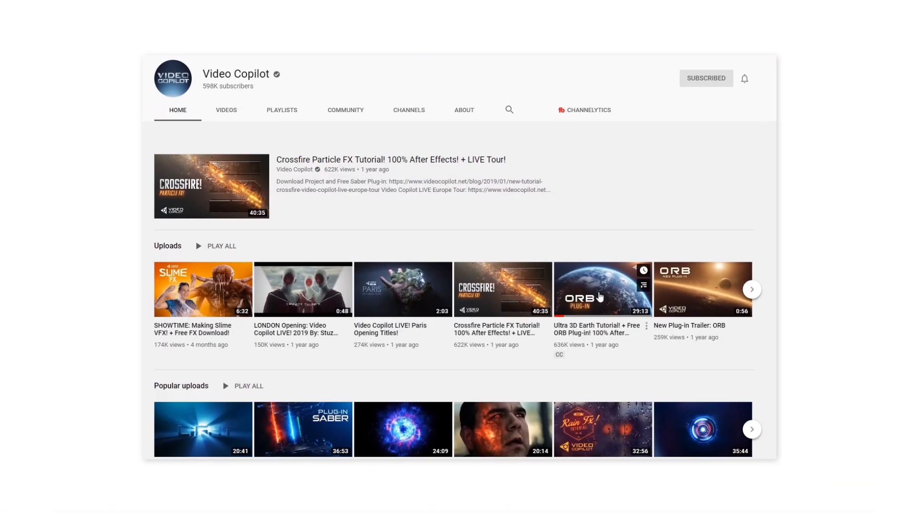
click(601, 289)
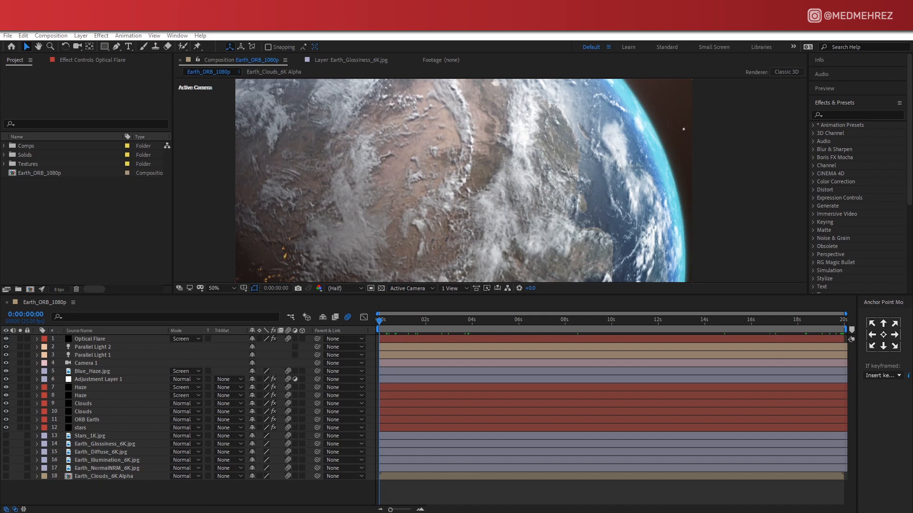
click(58, 172)
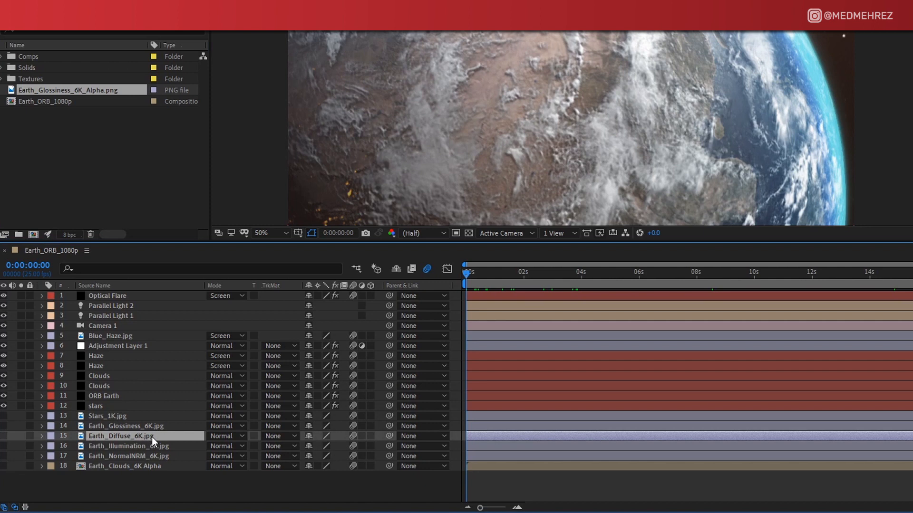
- Pre-compose the diffuse layer as Earth_Diffuse_6K_SpreadEffect and enter the new composition
click(96, 39)
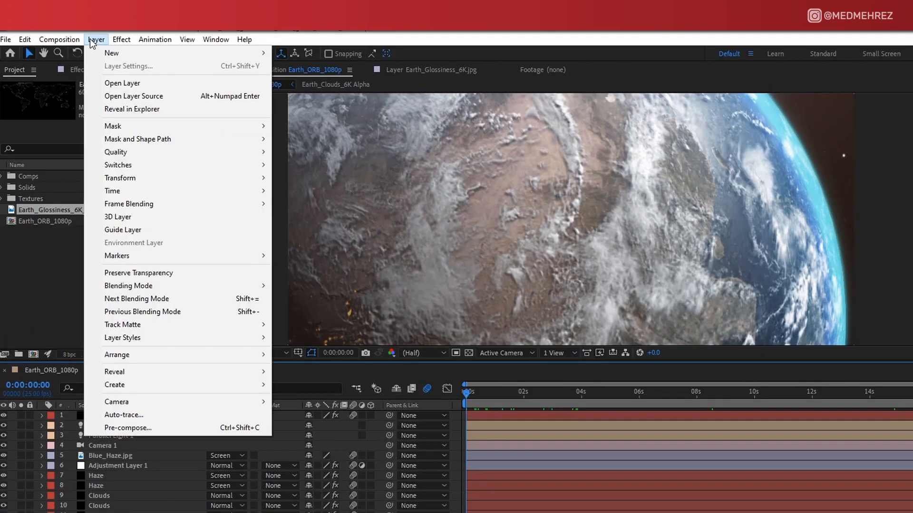
click(126, 428)
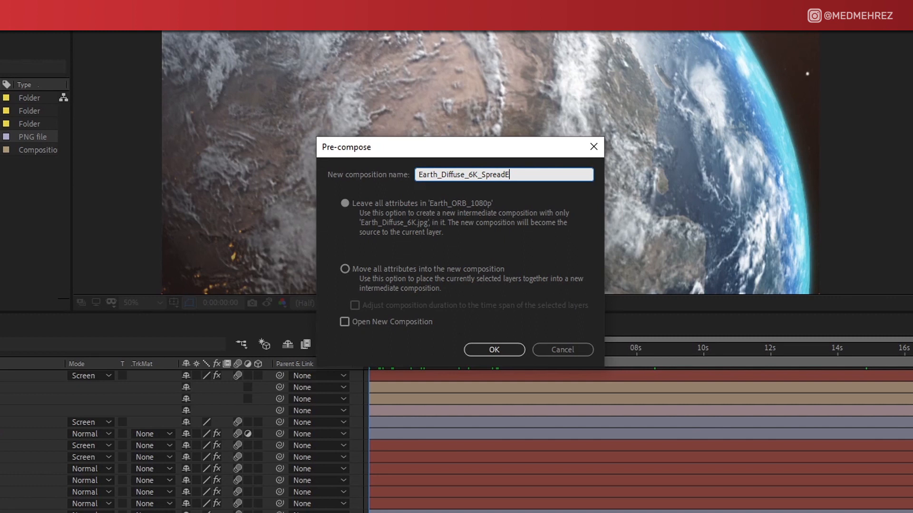
text(ffect)
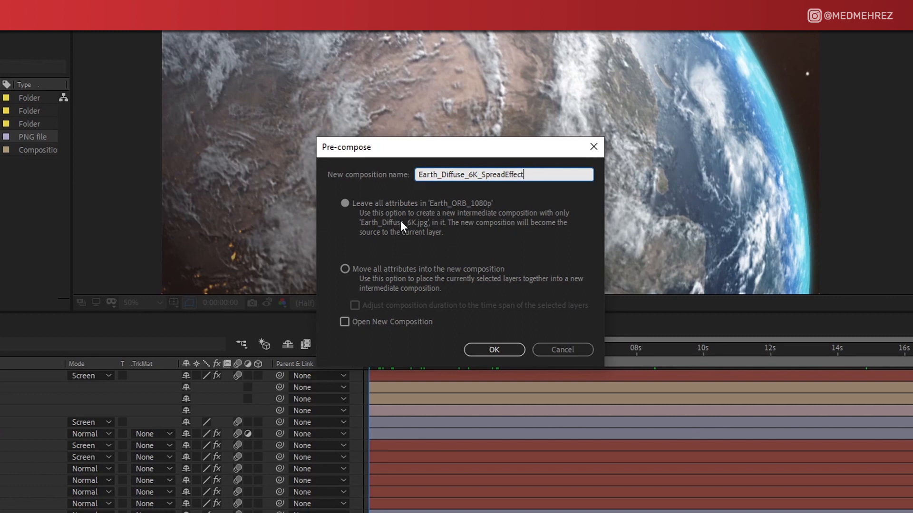
click(494, 349)
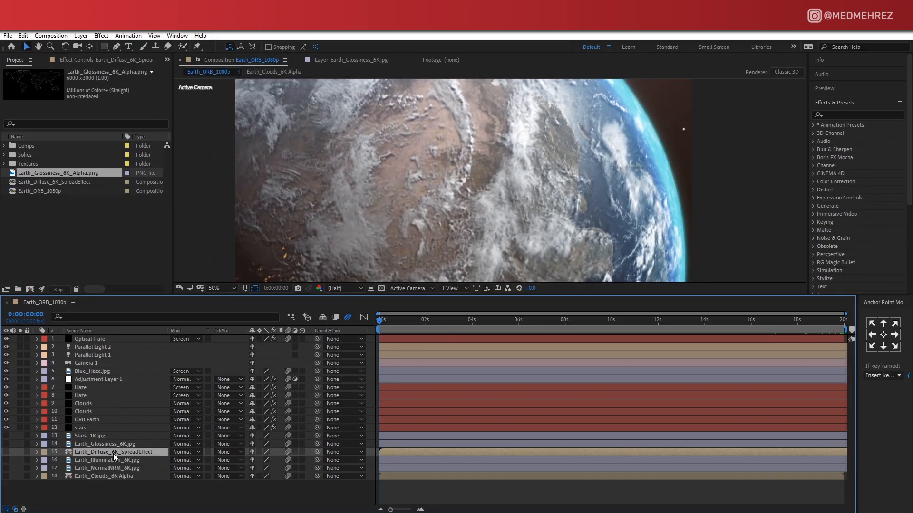
double_click(53, 182)
text(tint)
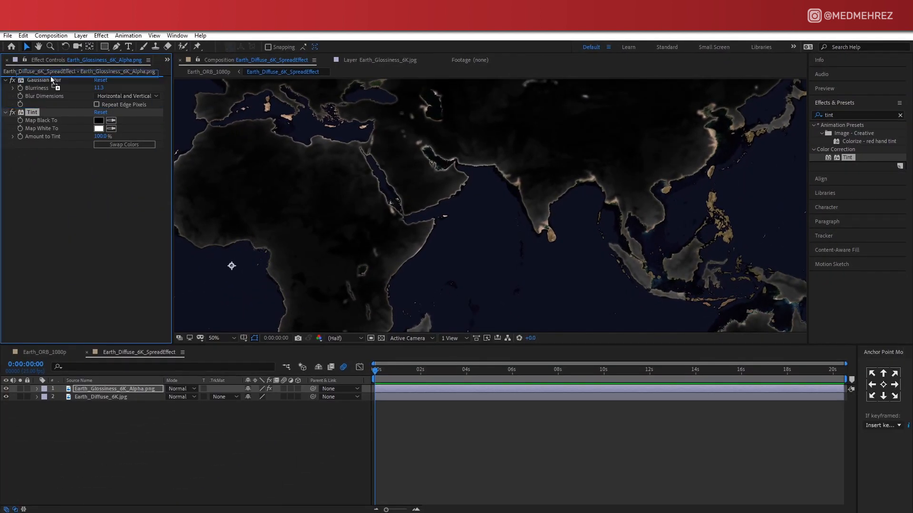
- Map the tint's black to dark red and white to red, then blend the alpha layer in Multiply
click(98, 121)
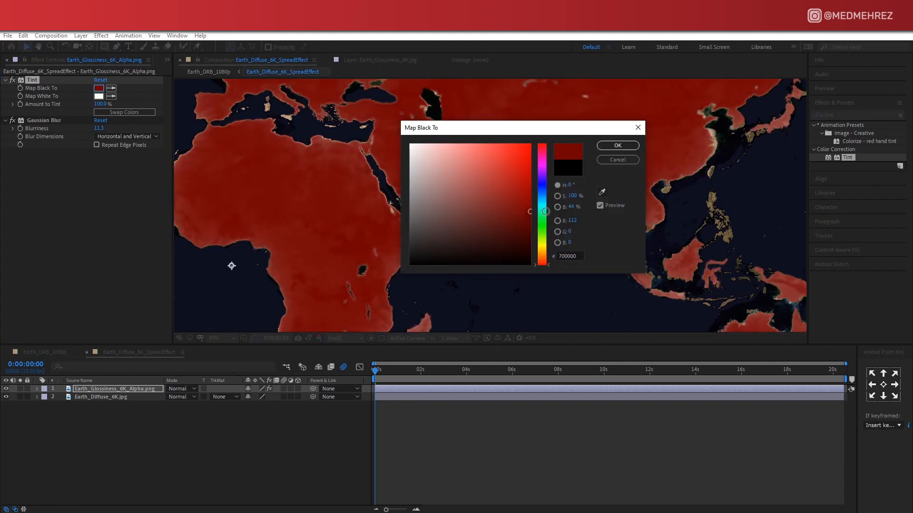
click(616, 145)
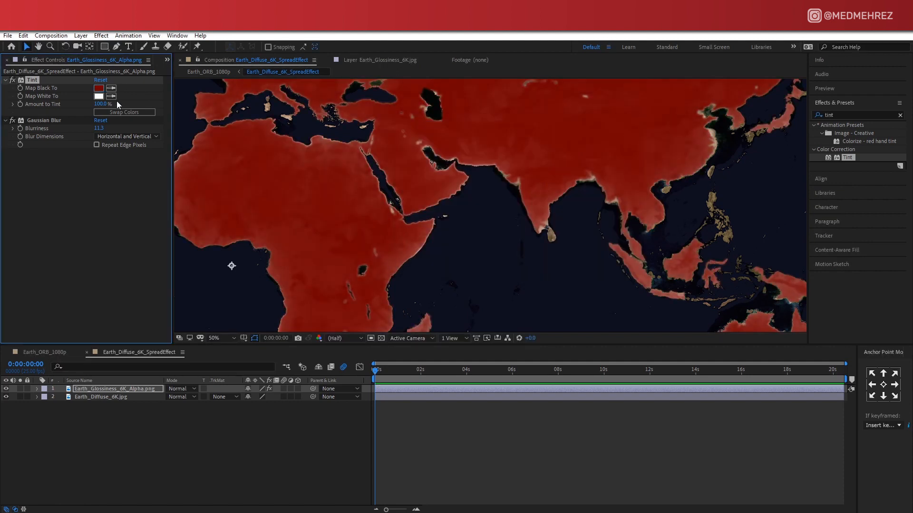
click(99, 96)
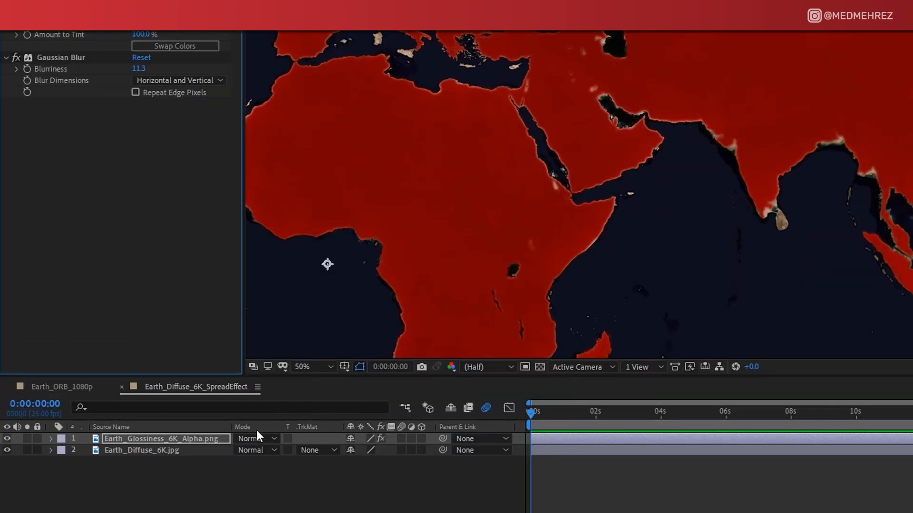
click(255, 438)
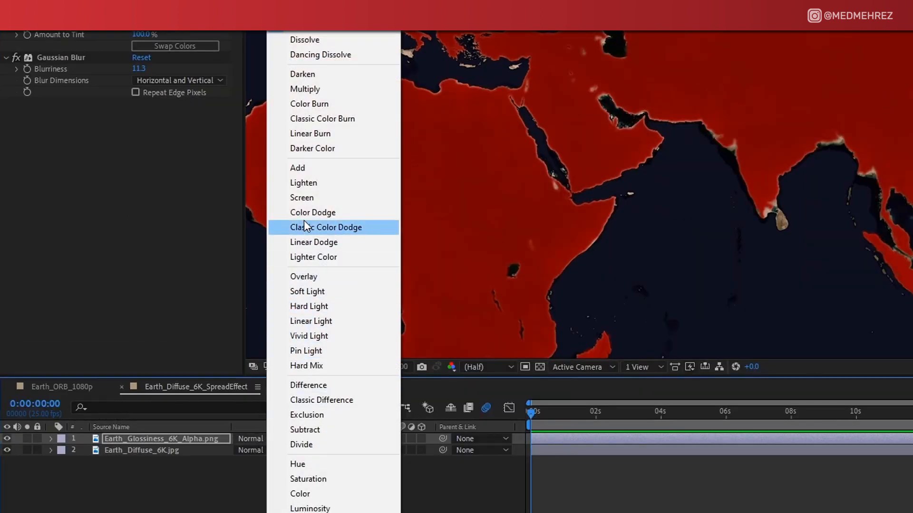
click(305, 90)
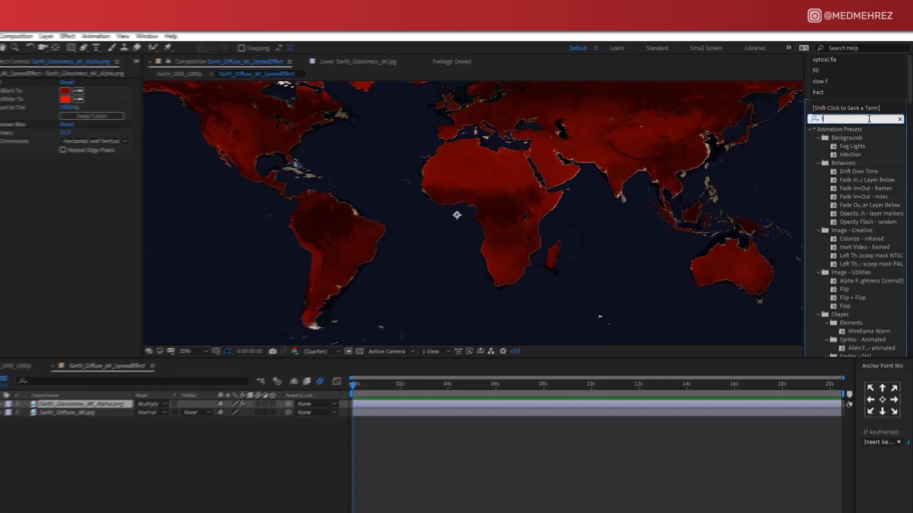
- Apply Fractal Noise to the alpha layer and preview the mottled red land along the timeline
text(racta)
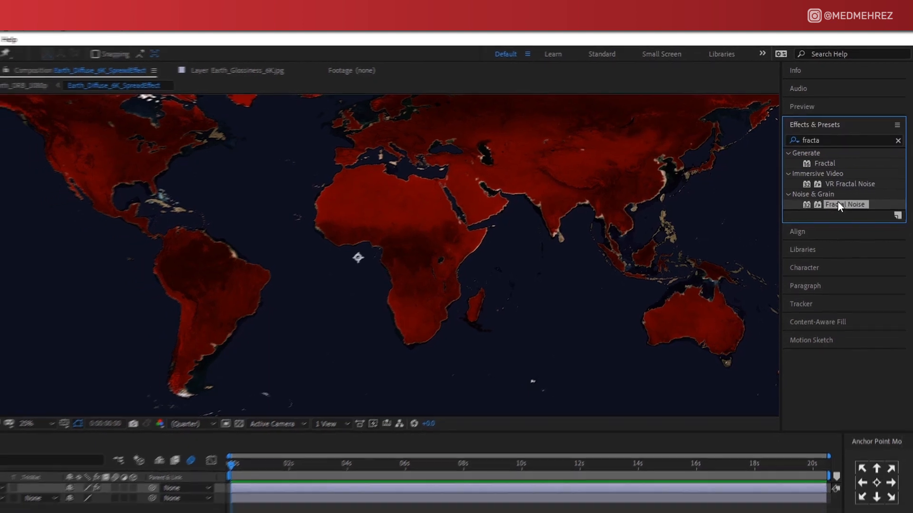
double_click(844, 204)
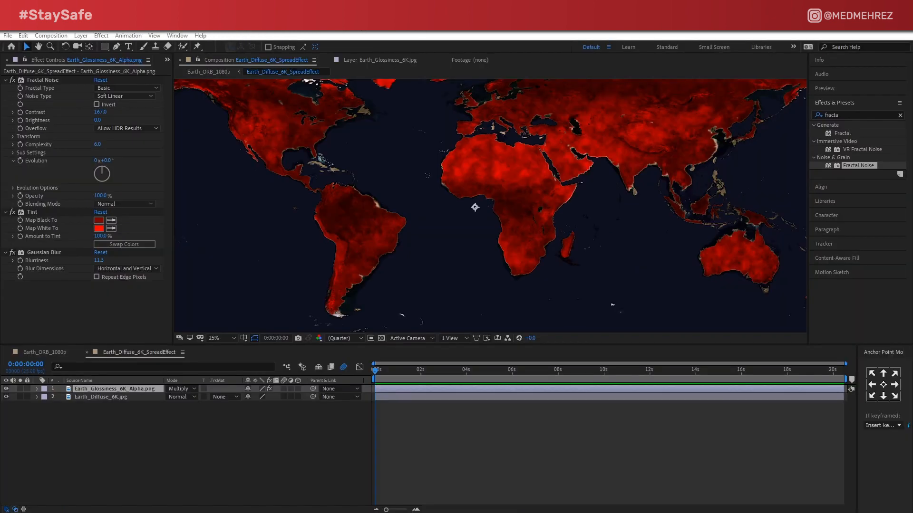
click(394, 370)
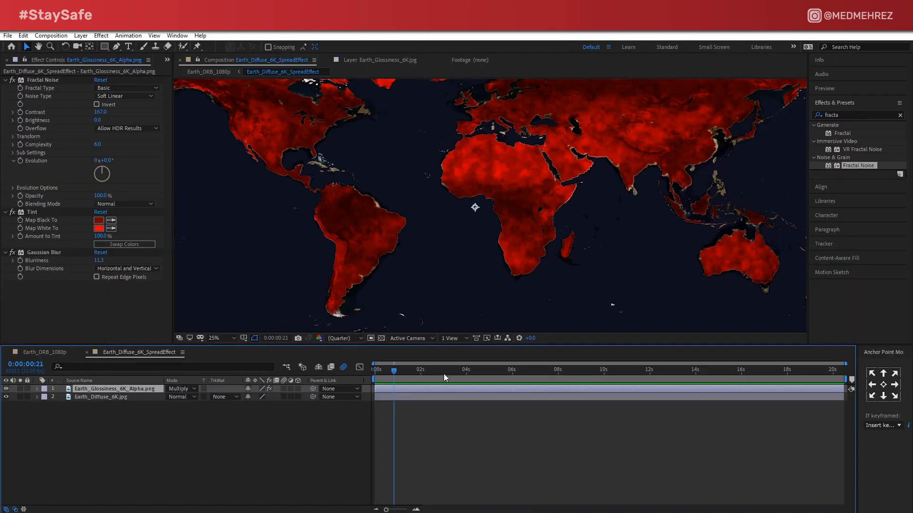
click(558, 369)
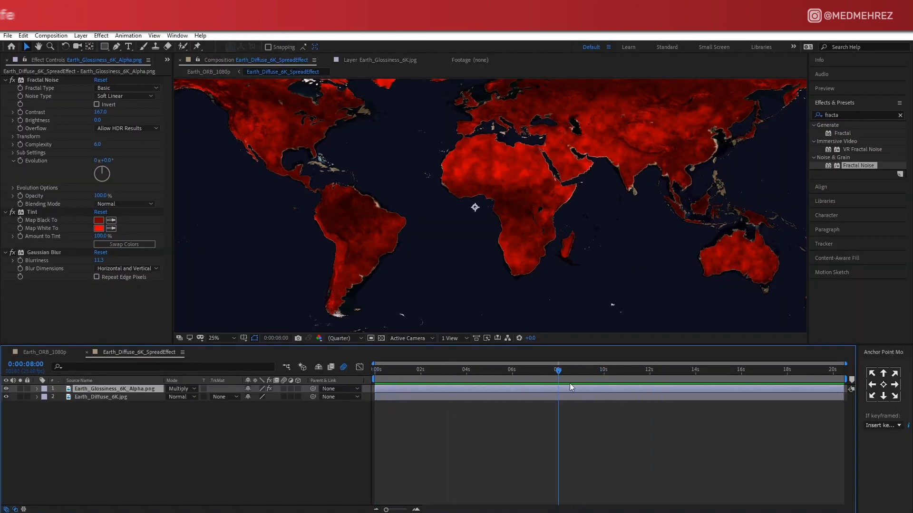
click(445, 370)
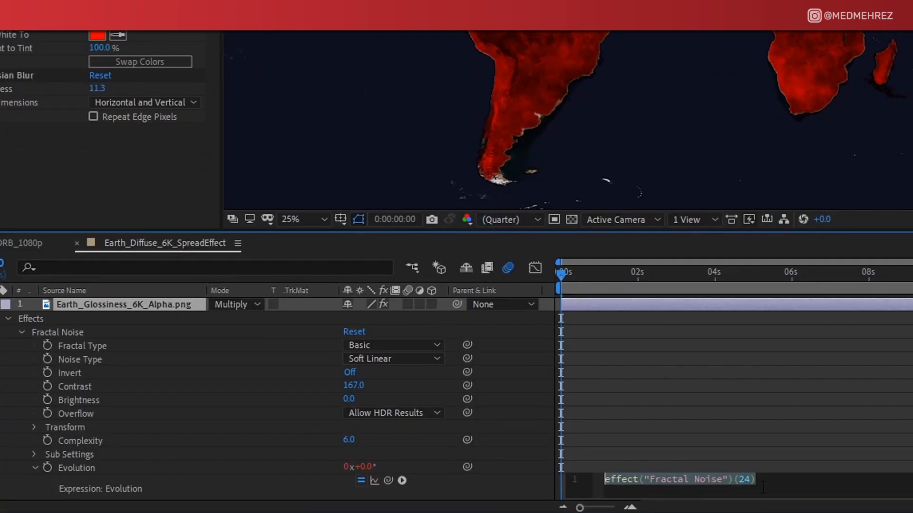
- Drive the Fractal Noise Evolution with the expression time*100
text(time*)
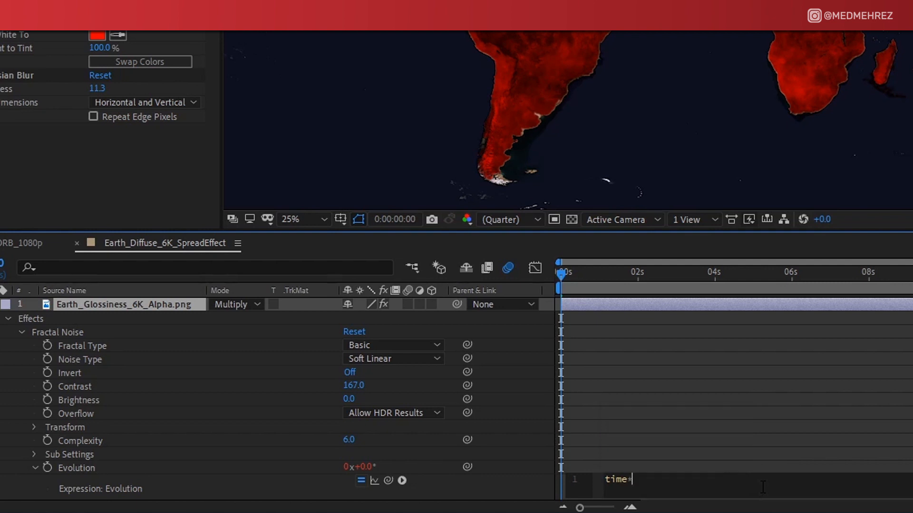
text(100)
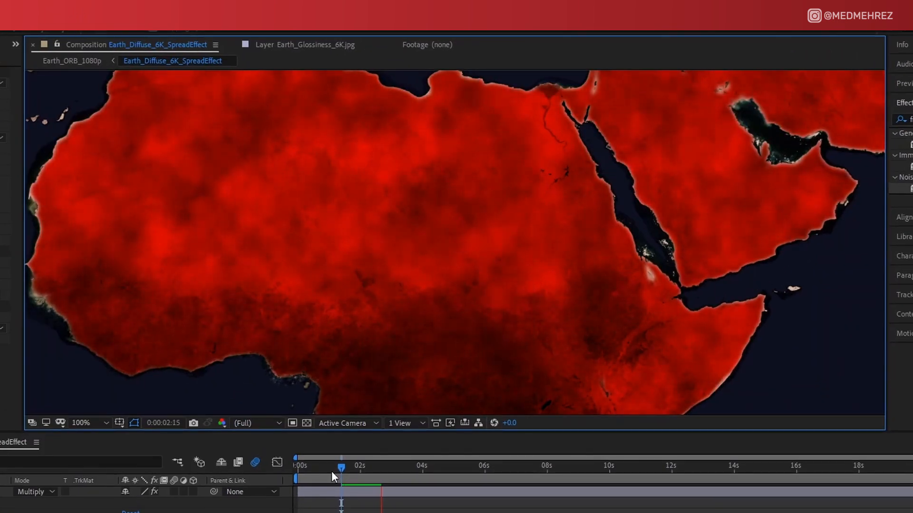
mouse_move(341, 469)
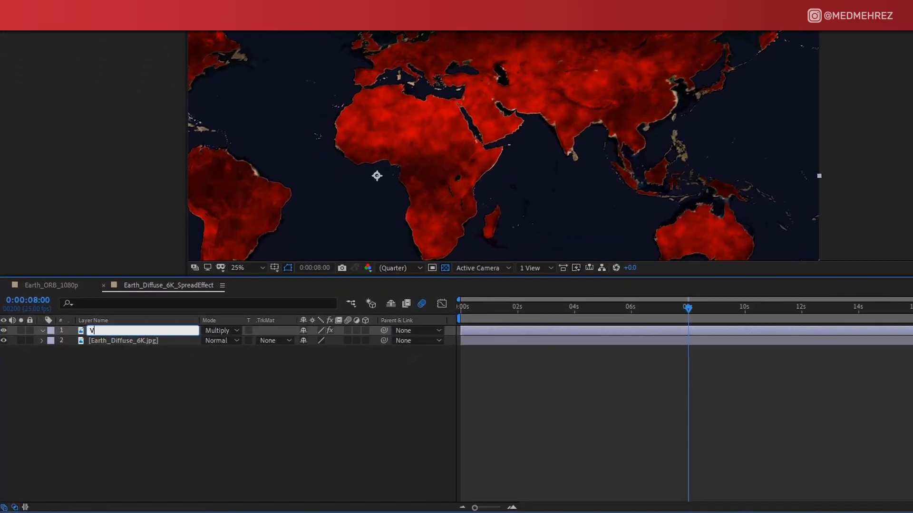
- Rename the layer Virus_spread_map1 and keyframe the first mask's expansion to grow over time
text(Virus_spread_map1)
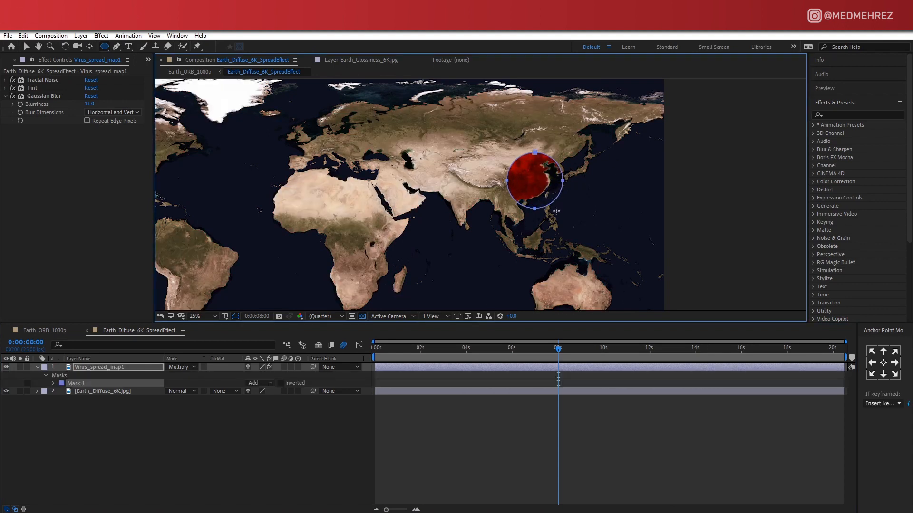
click(69, 383)
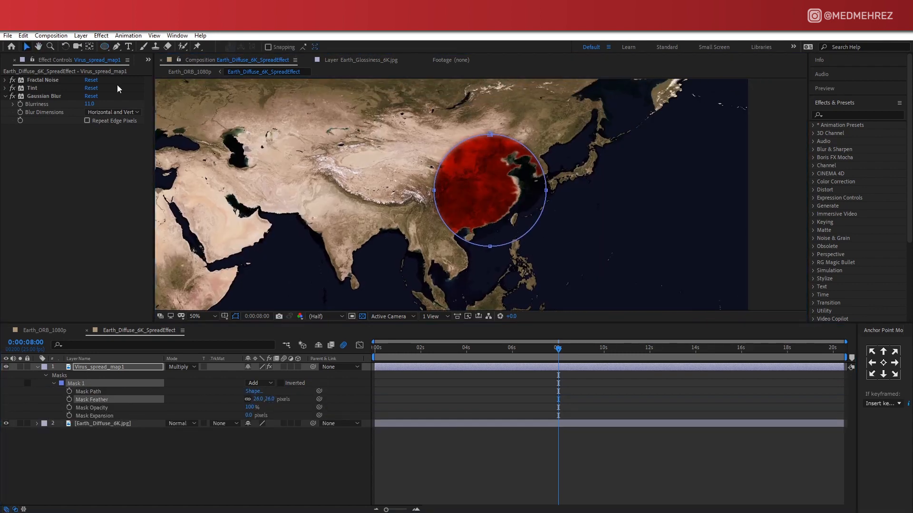
click(376, 348)
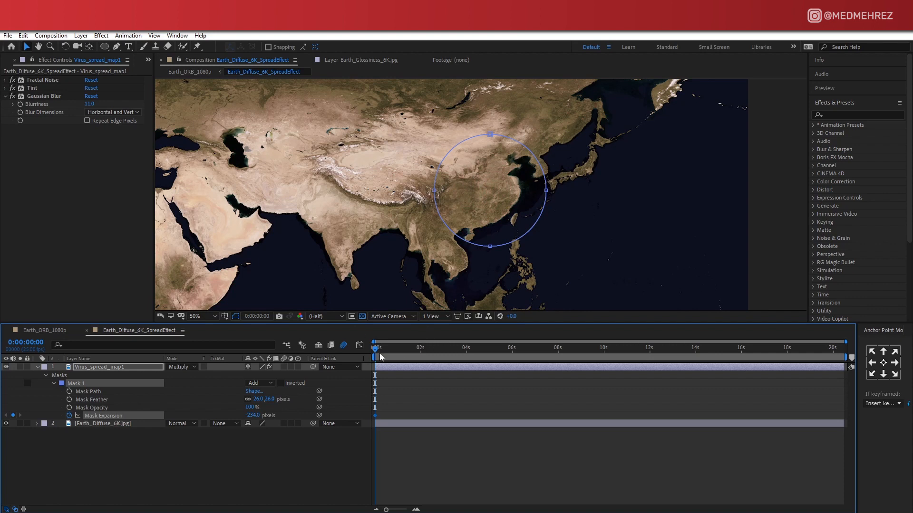
click(557, 348)
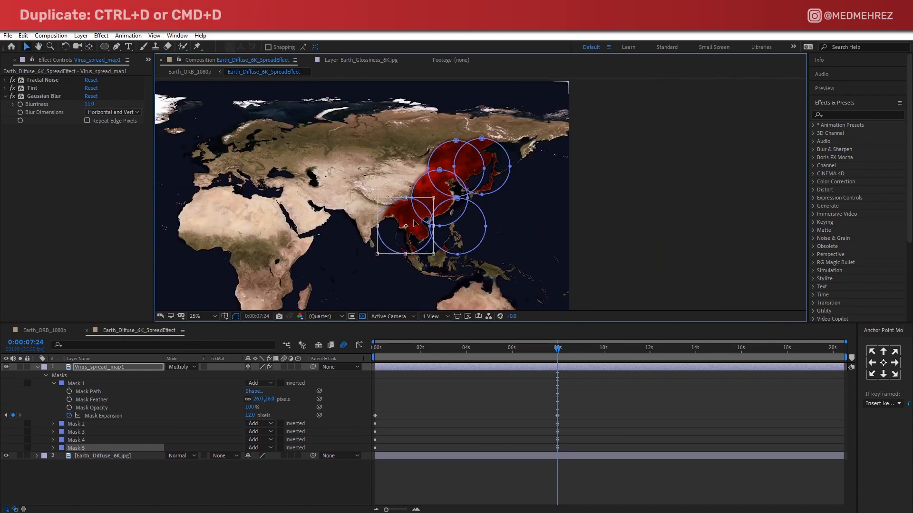
- Duplicate the circular mask with Ctrl+D and place a copy over western Asia
key(ctrl+d)
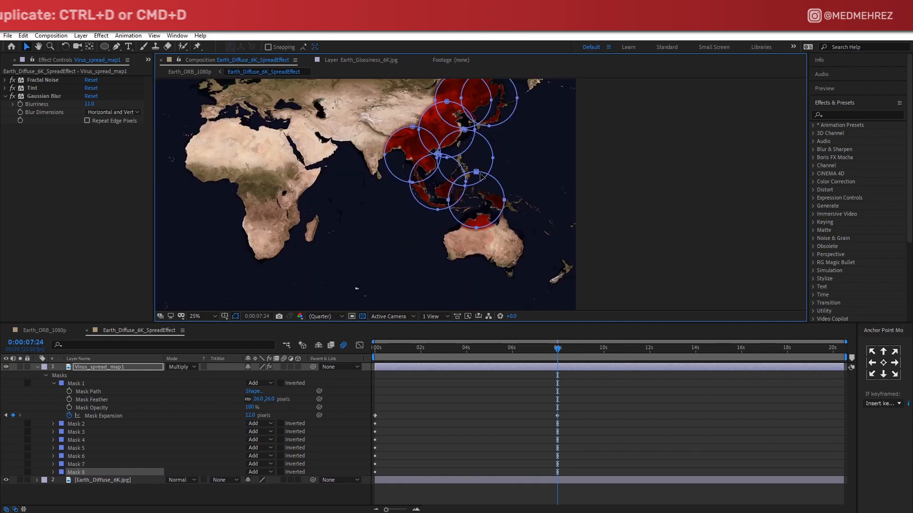
key(ctrl+d)
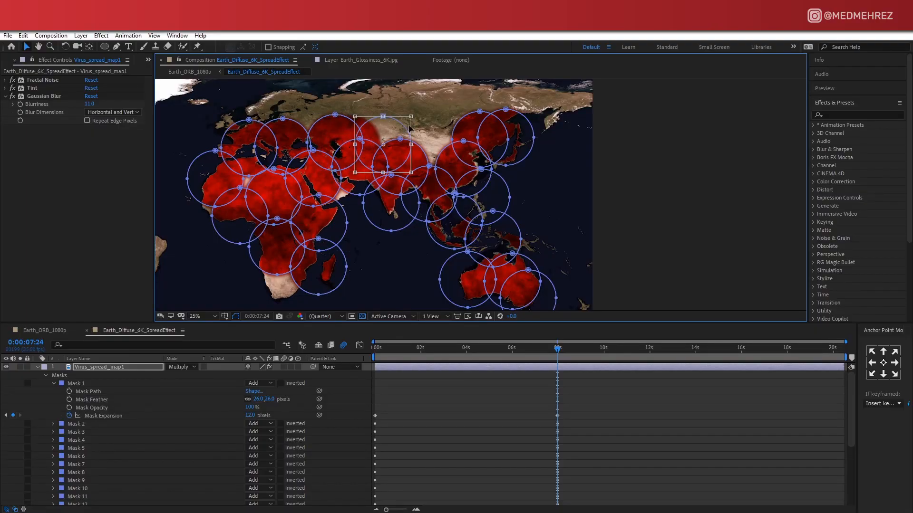
drag(382, 140, 382, 116)
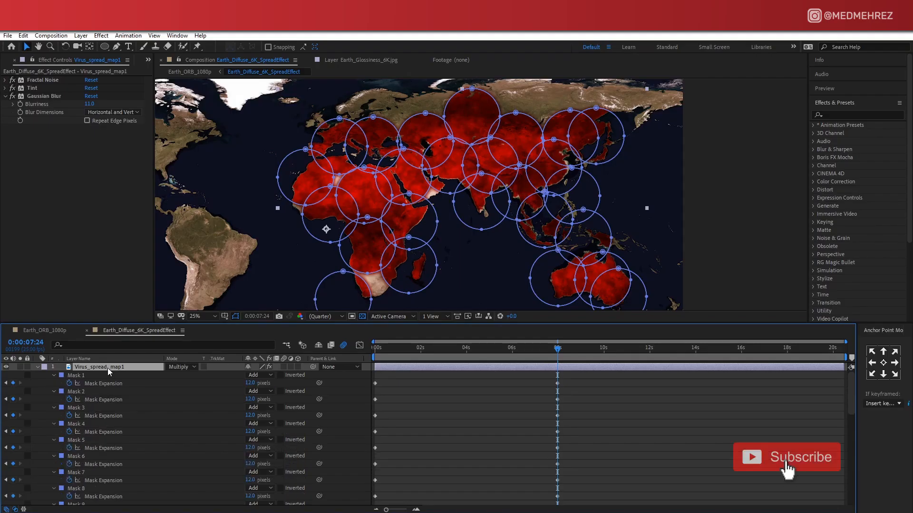
- Scroll through the revealed Mask Expansion keyframes to offset each mask's timing
scroll(down, 3)
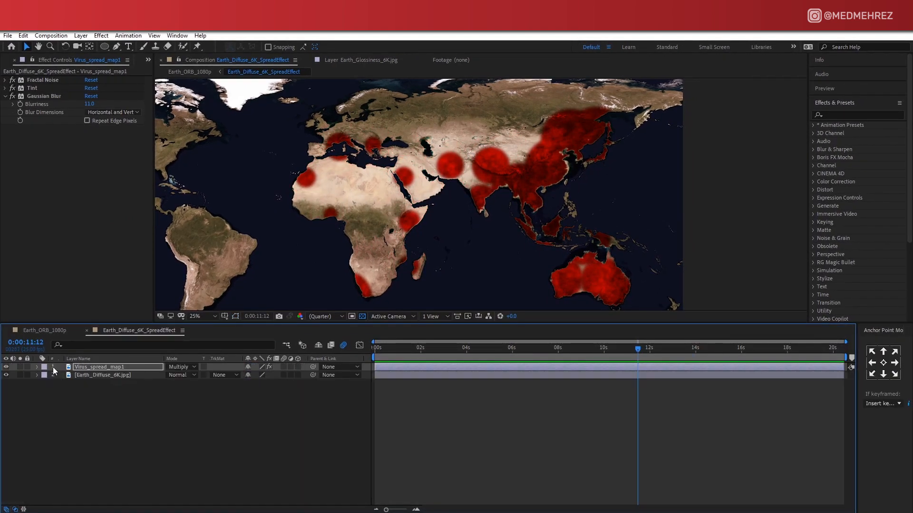
- Apply Wave Warp with Wave Speed 0 and an adjusted Phase, then preview later in the animation
text(wave)
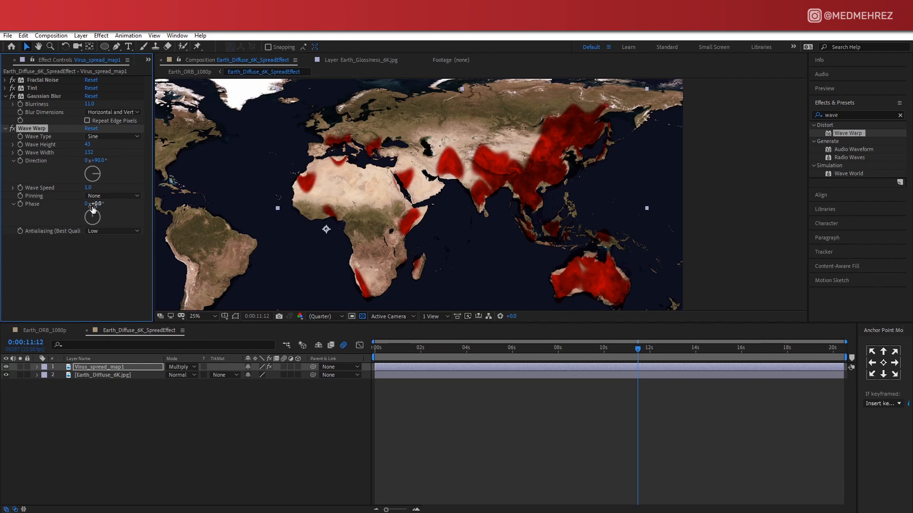
drag(98, 204, 122, 203)
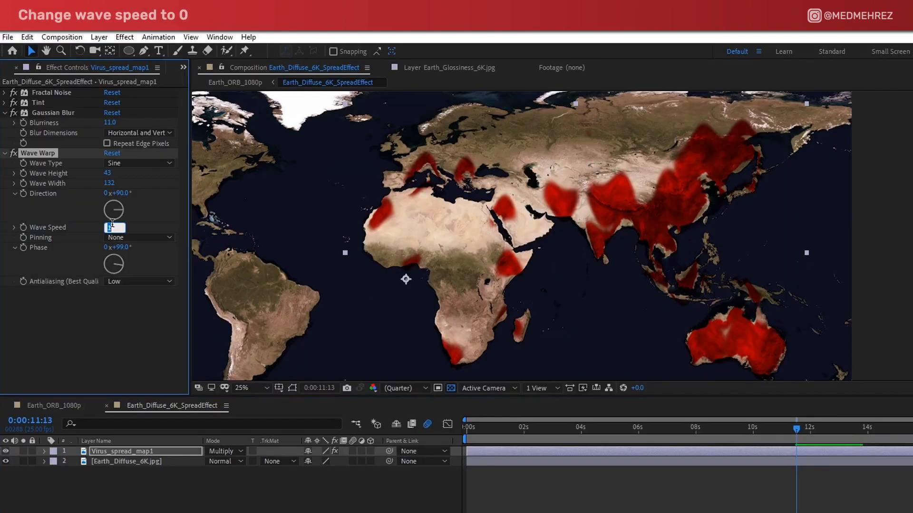
text(0.0)
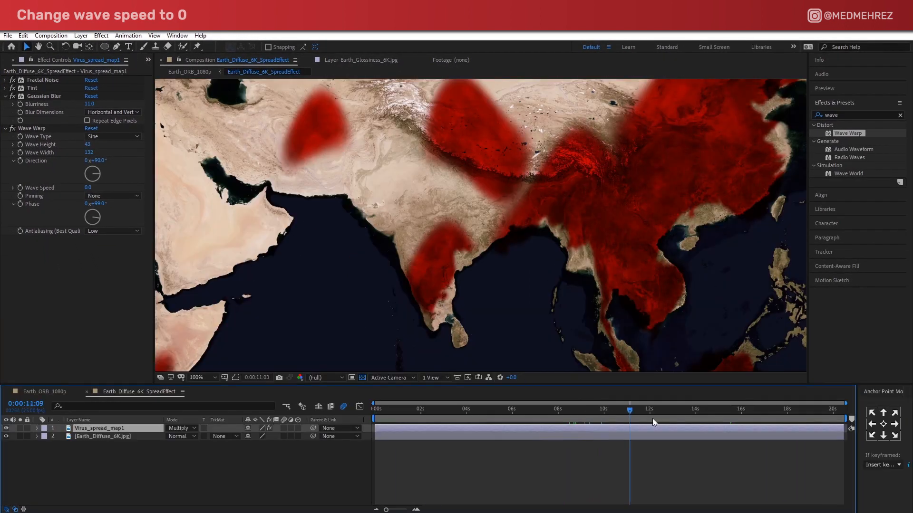
click(696, 409)
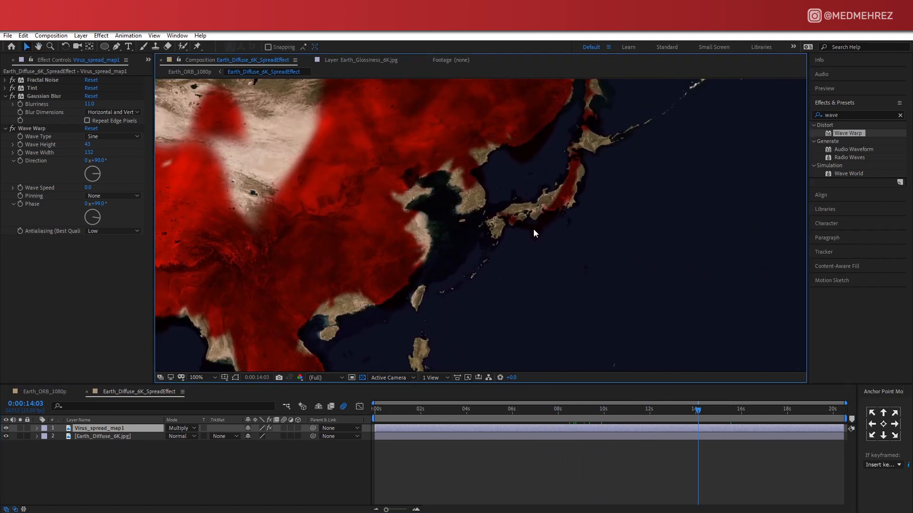
- Set the duplicated layer to Normal blending and rename it virus_spread_mask
click(196, 377)
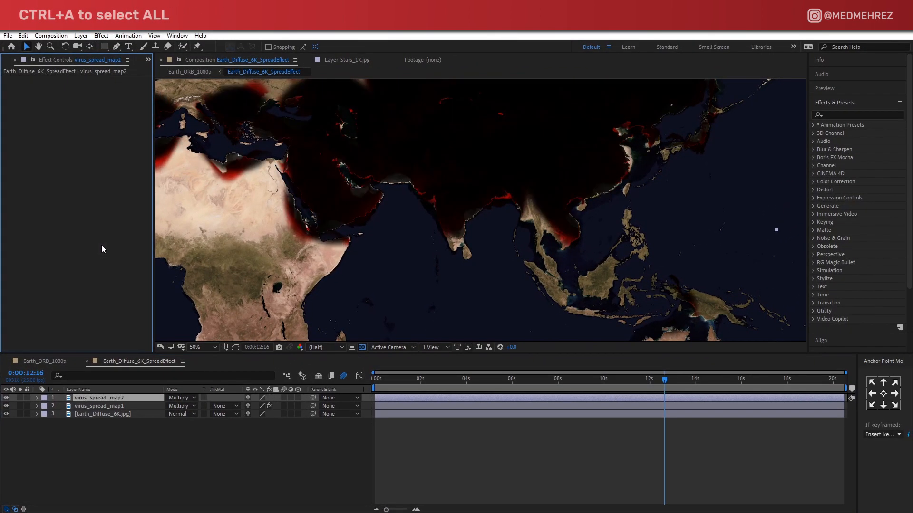
click(36, 397)
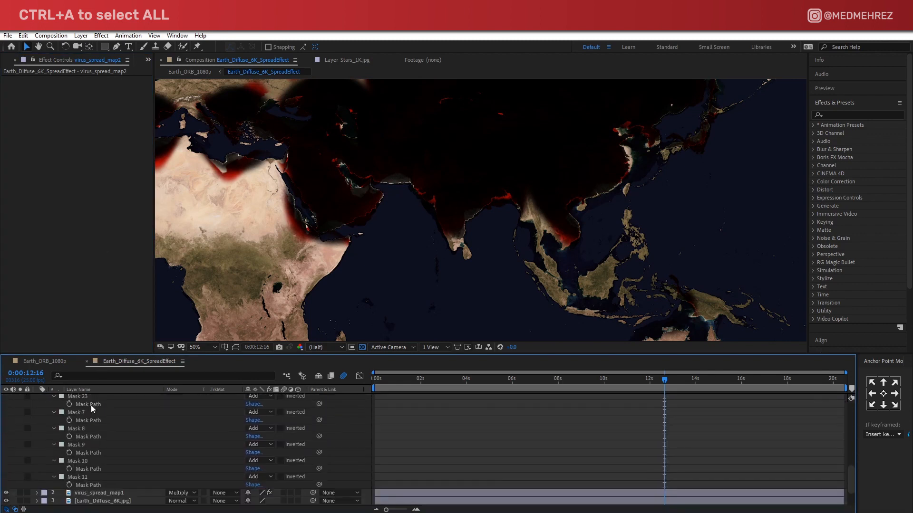
click(180, 494)
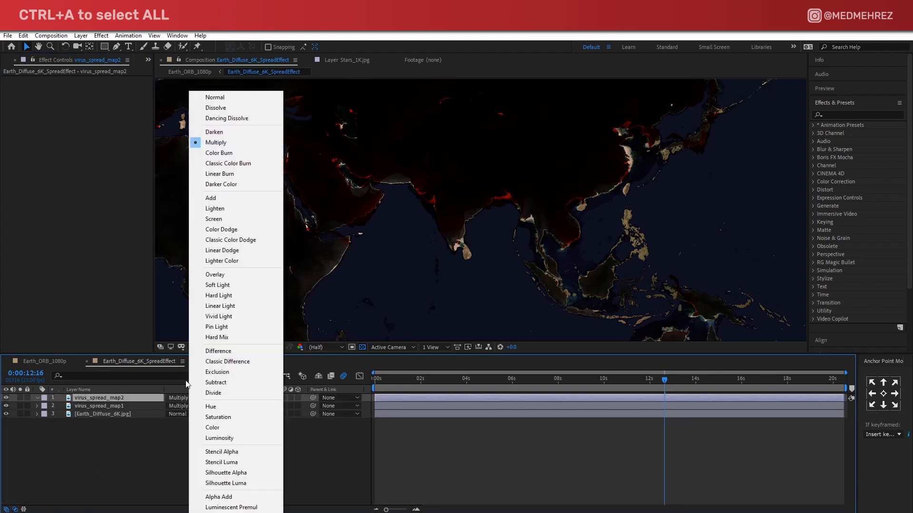
click(214, 97)
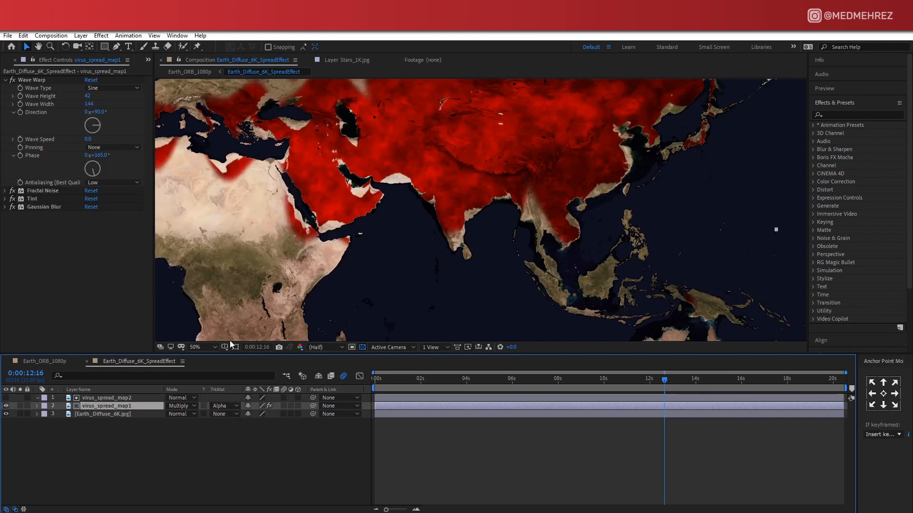
double_click(107, 397)
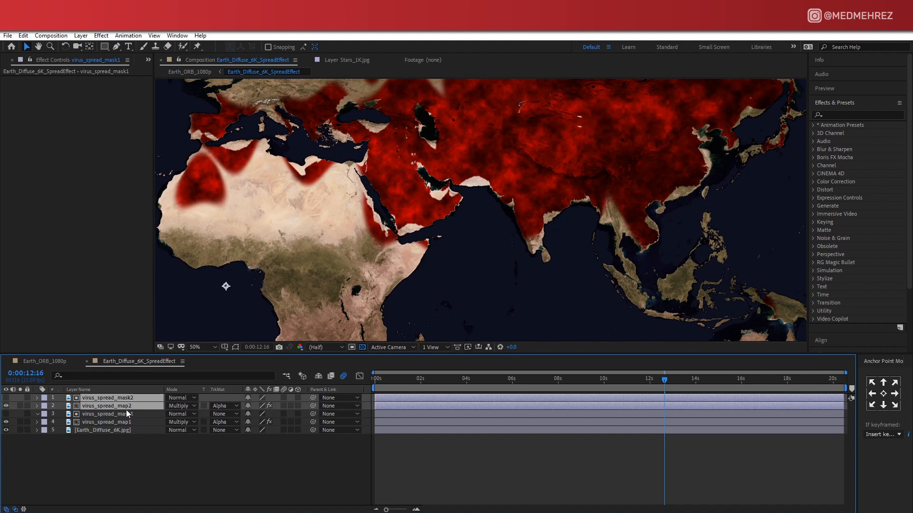
- Blend virus_spread_map2 with Overlay, preview the spread, and return to the Earth_ORB_1080p composition
click(180, 406)
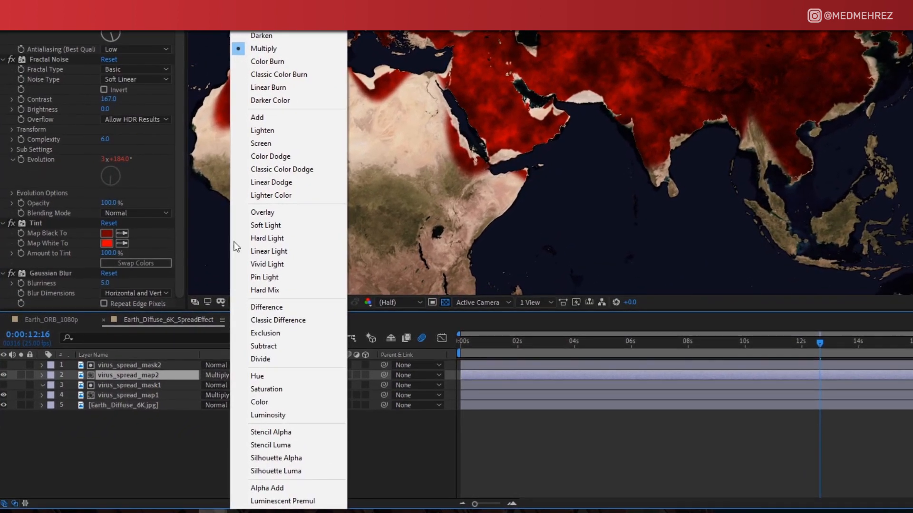
click(262, 212)
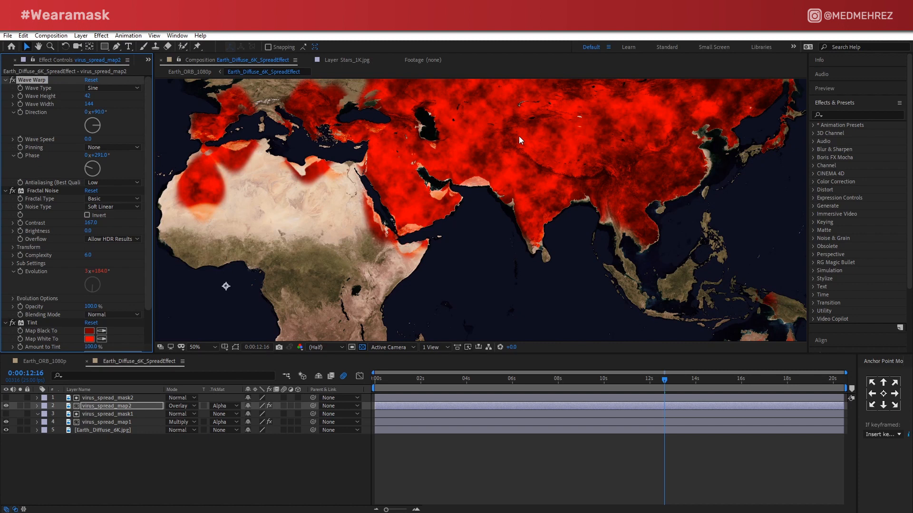
click(196, 347)
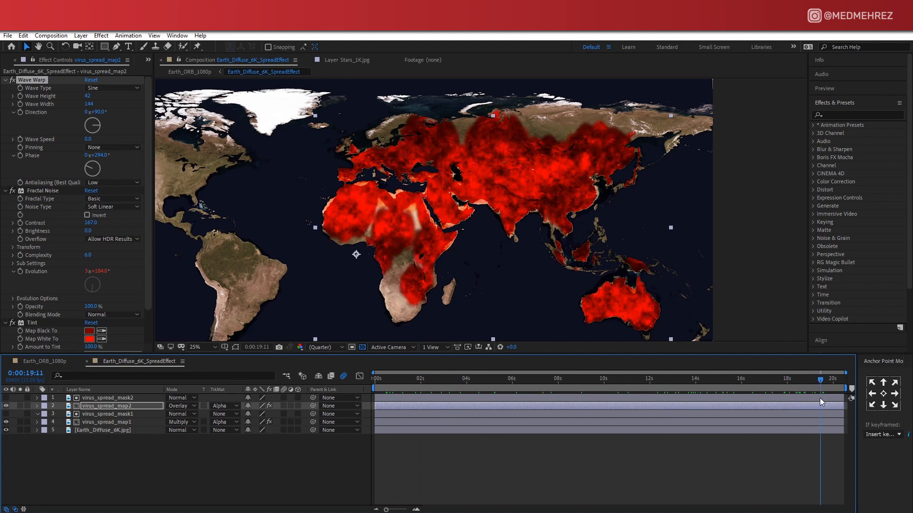
click(188, 71)
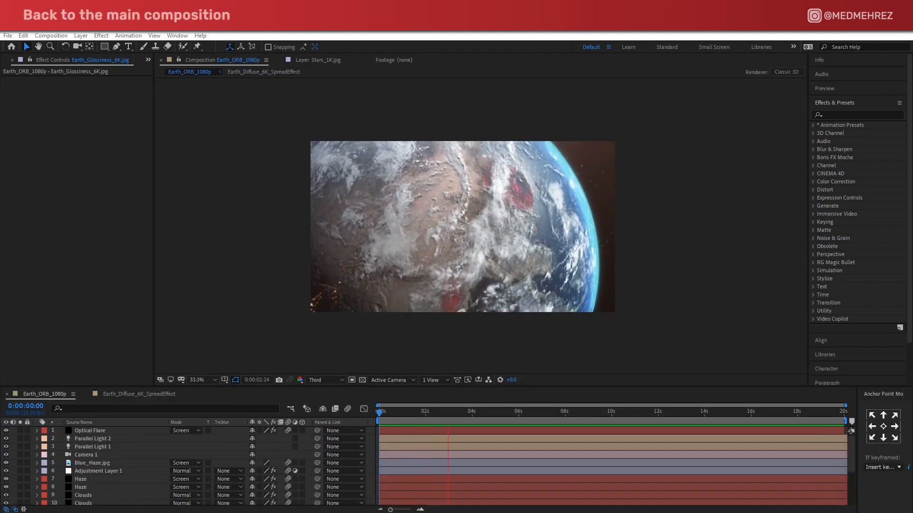